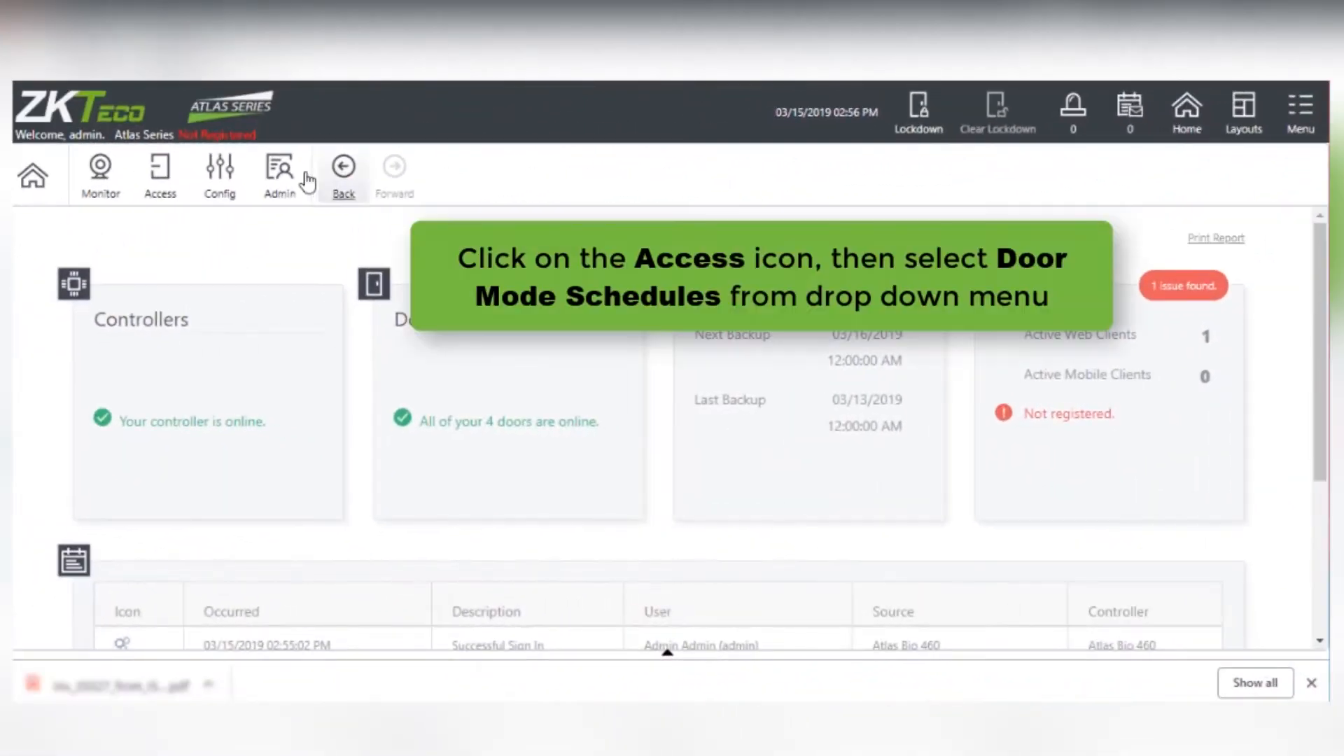
Go to Door Mode Schedules from the Access menu.
{"action": "left_click", "coordinate": [158, 166]}
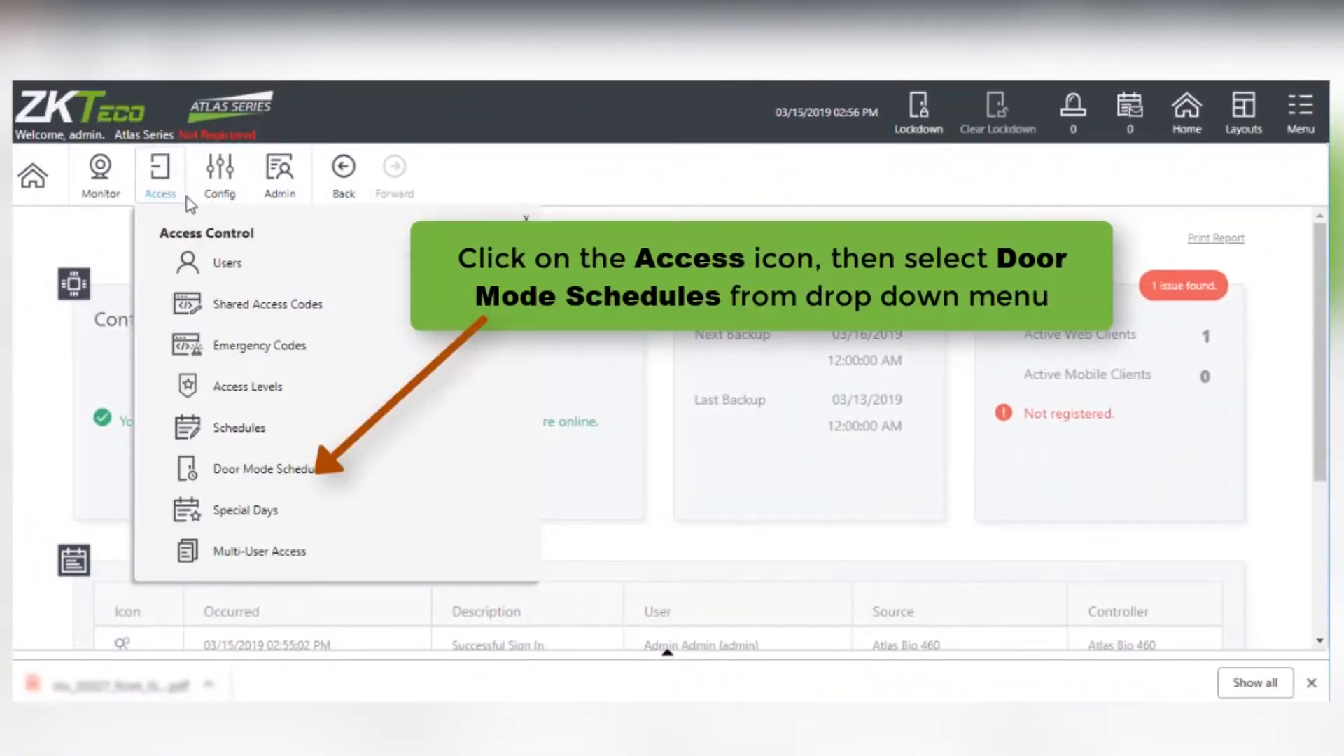
{"action": "mouse_move", "coordinate": [269, 490]}
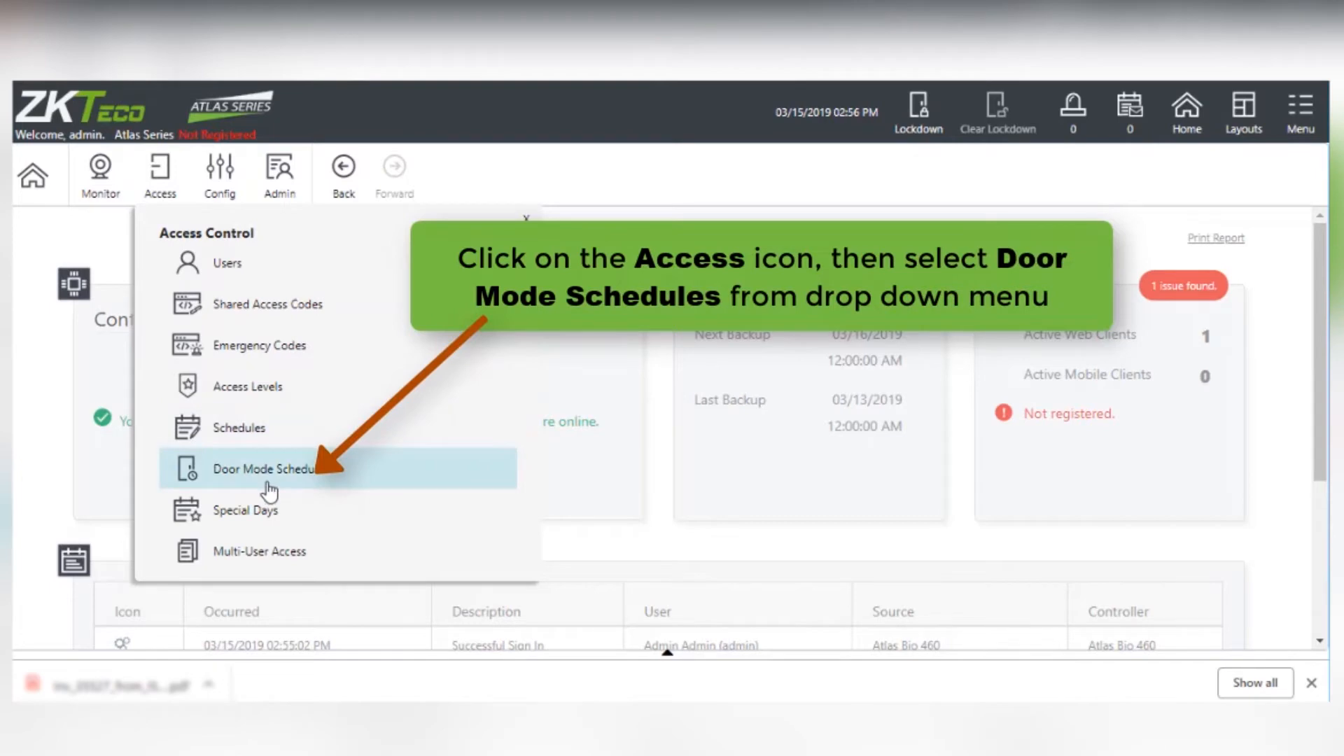
{"action": "left_click", "coordinate": [269, 468]}
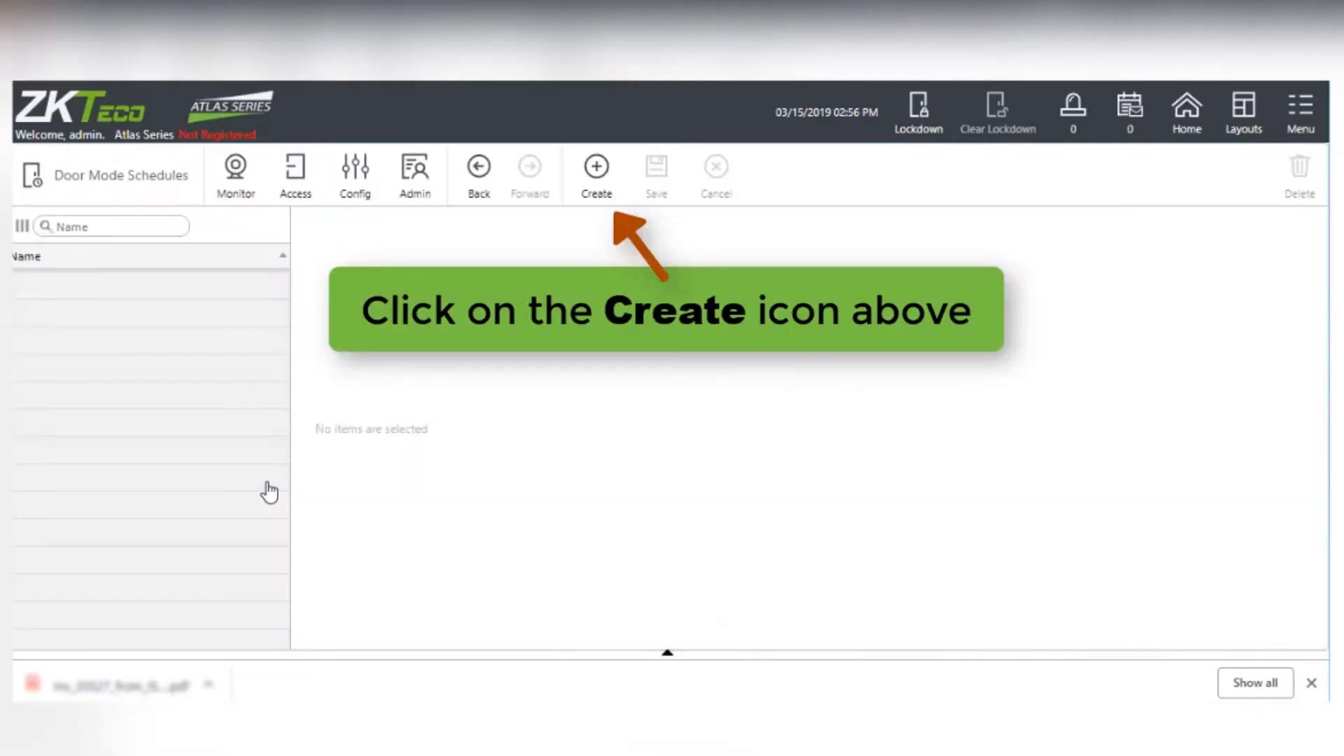
{"action": "mouse_move", "coordinate": [221, 295]}
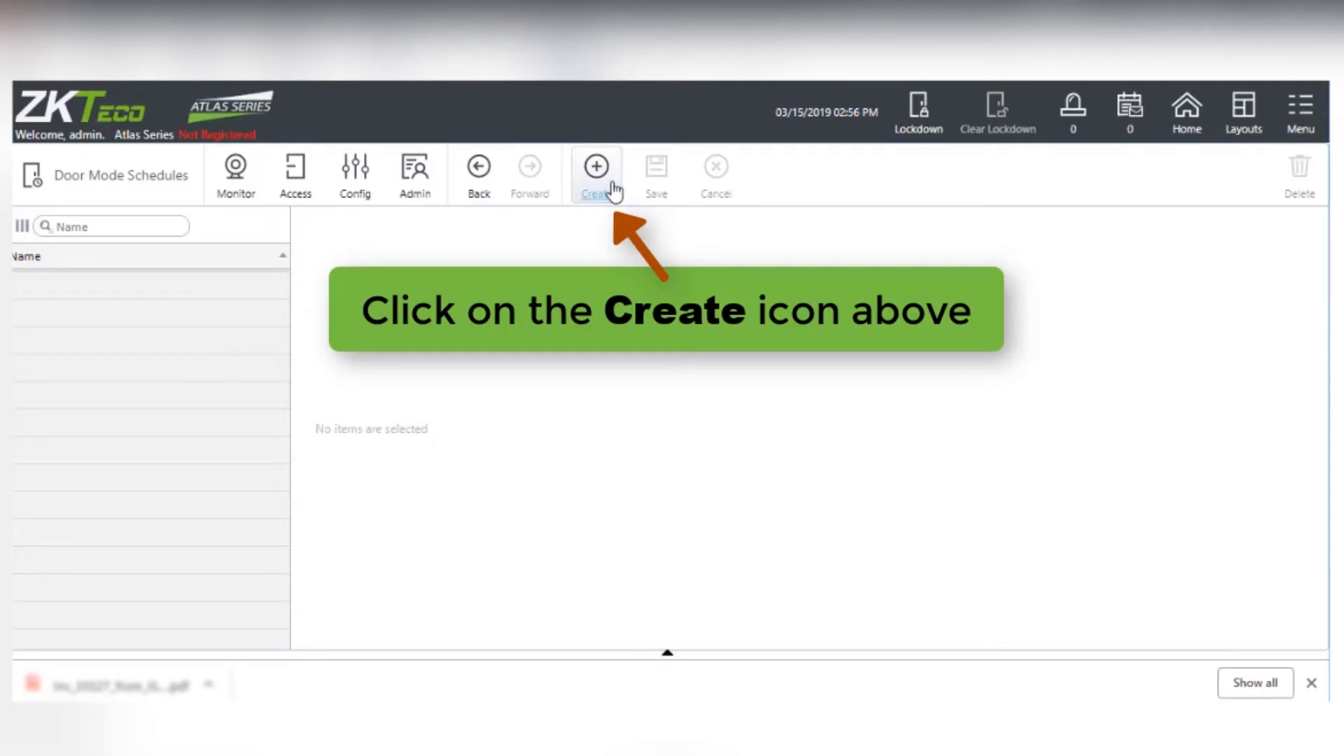
Create a new door mode schedule named 'Normal Unlocked Schedule'.
{"action": "left_click", "coordinate": [595, 167]}
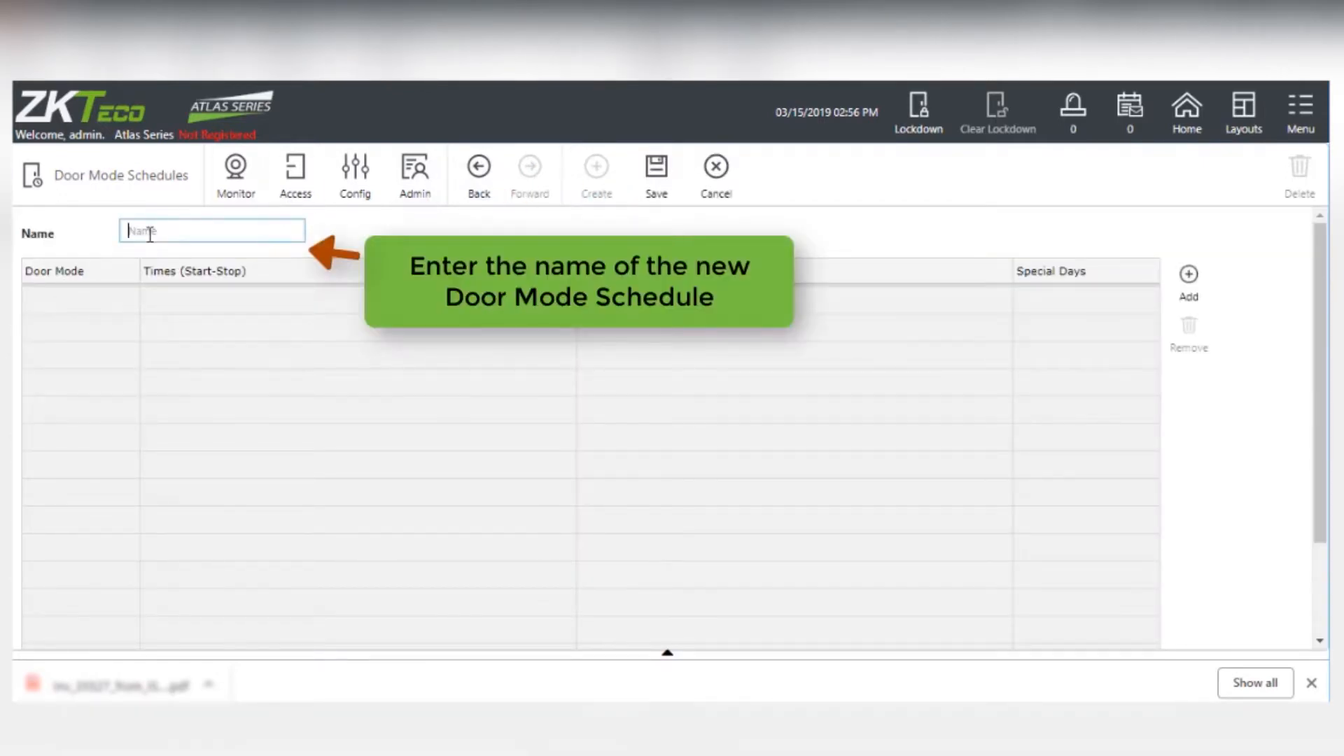
{"action": "type", "text": "No"}
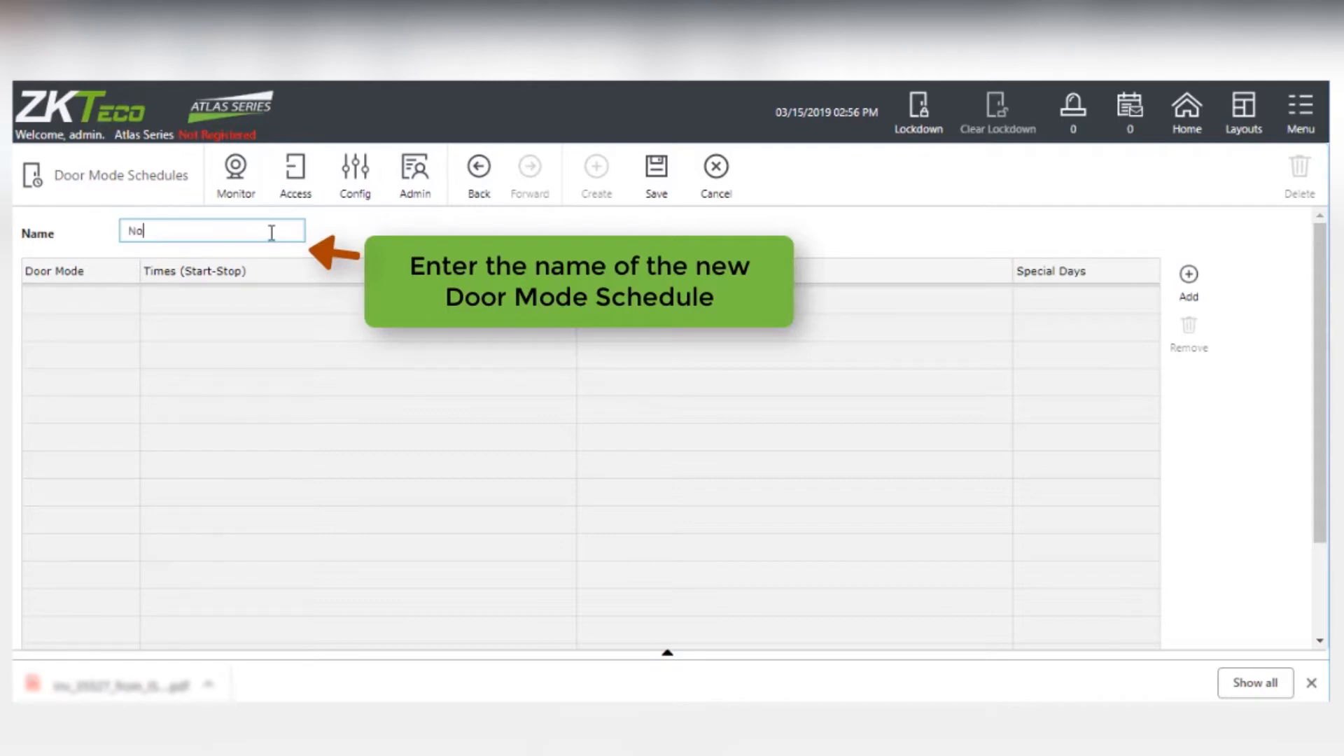
{"action": "type", "text": "Normal Uni"}
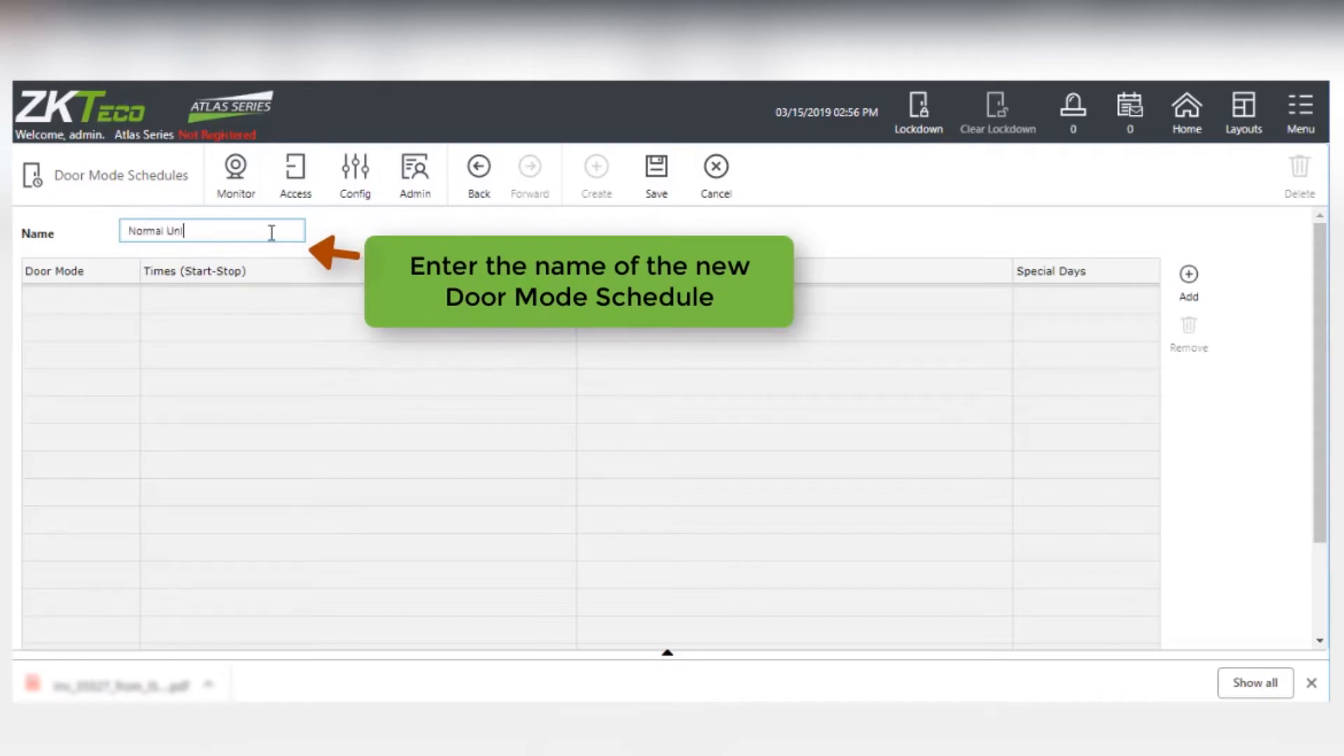
{"action": "type", "text": "ocked Schdeu"}
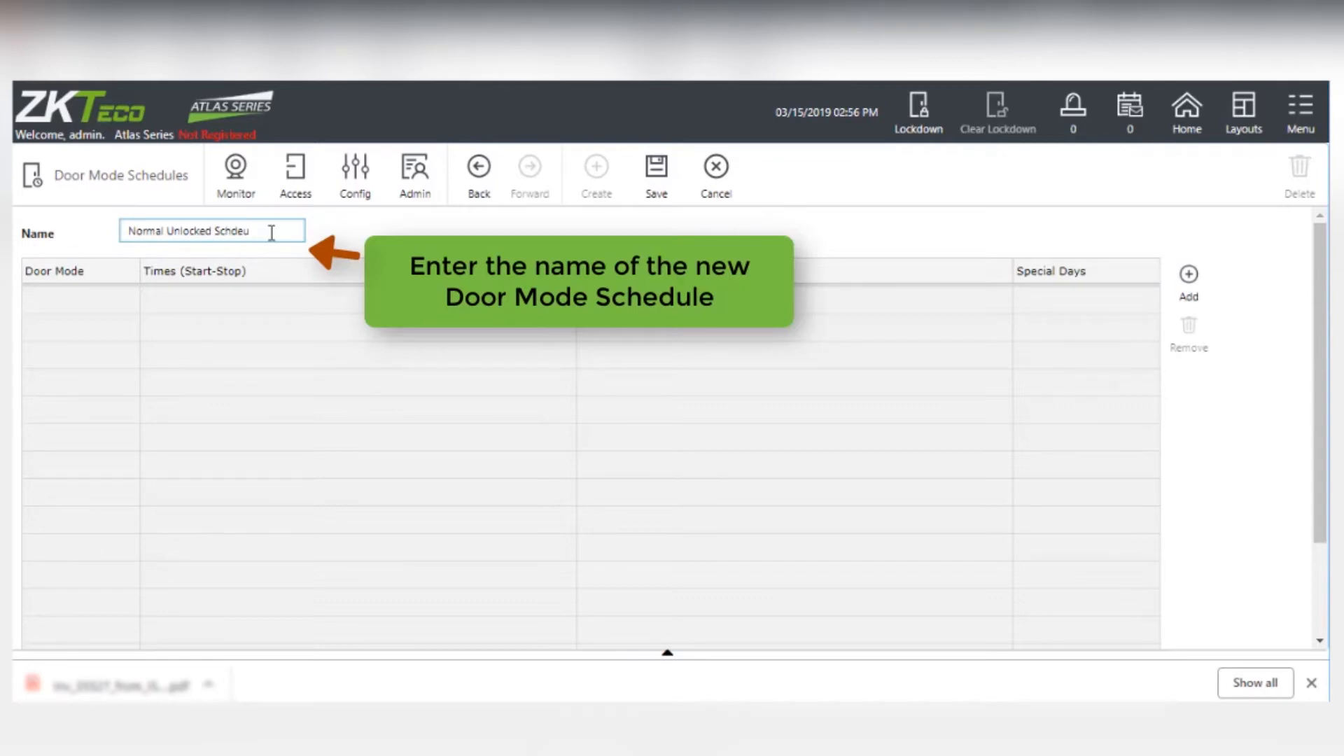
{"action": "type", "text": "Normal Unlocked Schedule"}
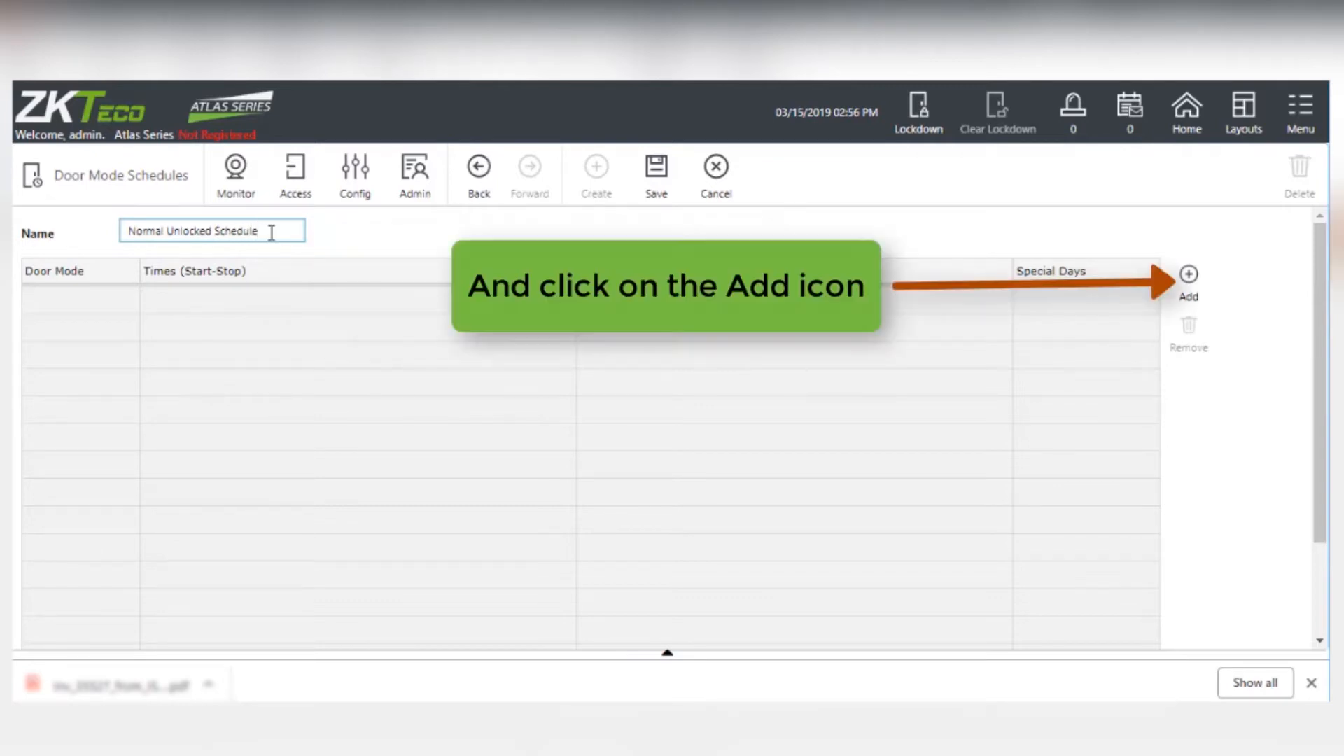
Add an Unlocked door mode running from 07:00 to 17:00.
{"action": "left_click", "coordinate": [1187, 281]}
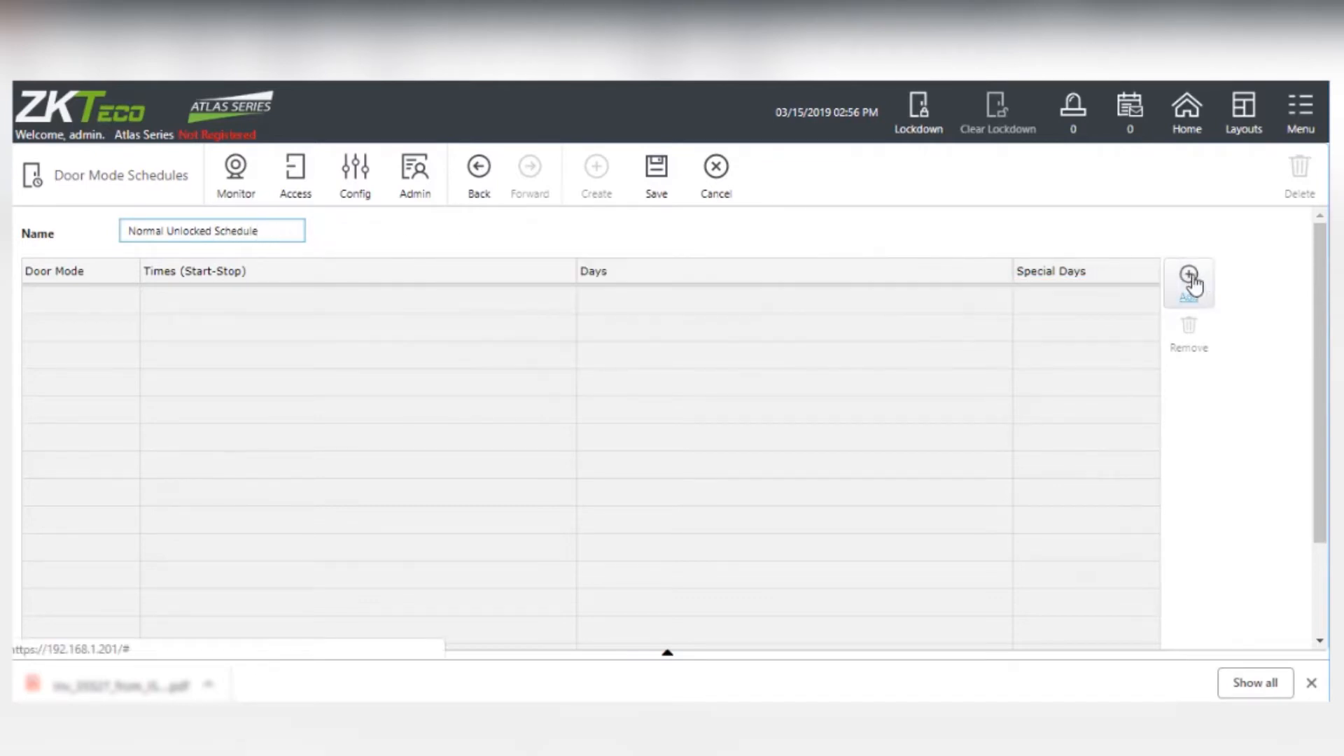
{"action": "left_click", "coordinate": [1188, 282]}
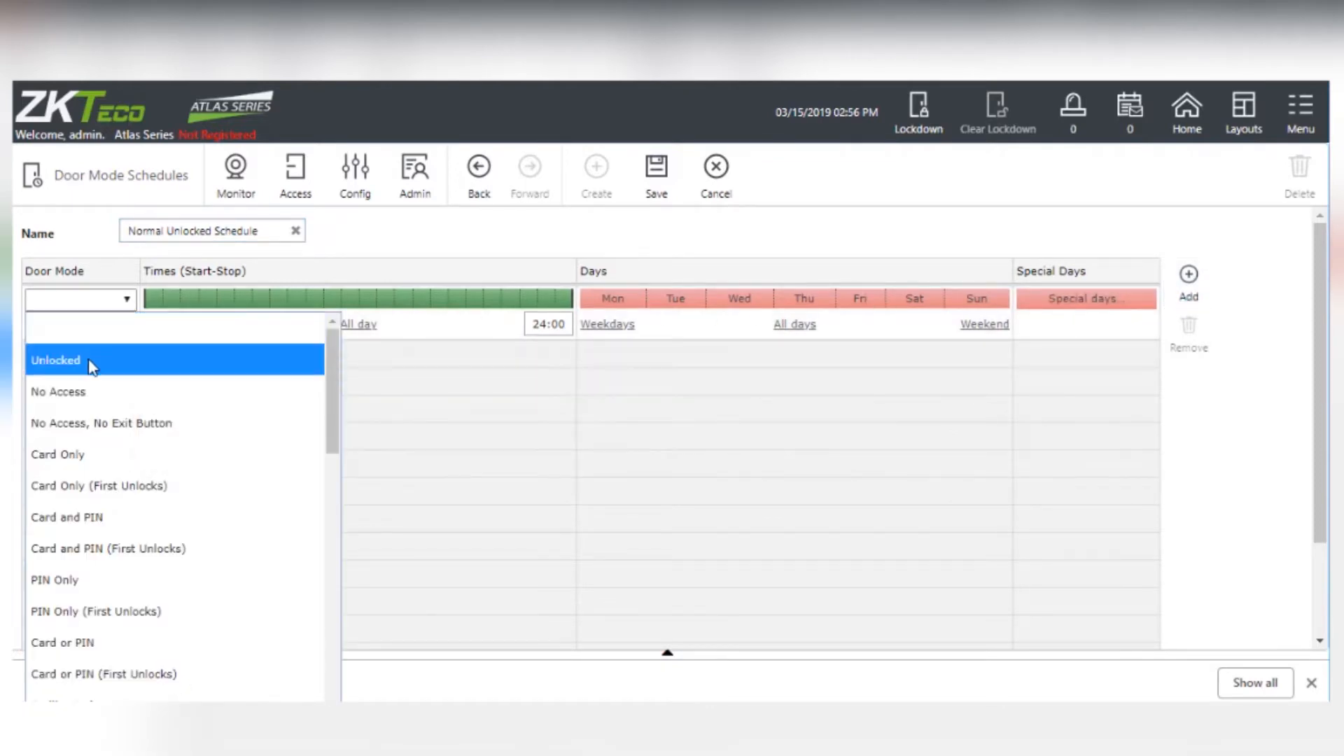
{"action": "left_click", "coordinate": [54, 360]}
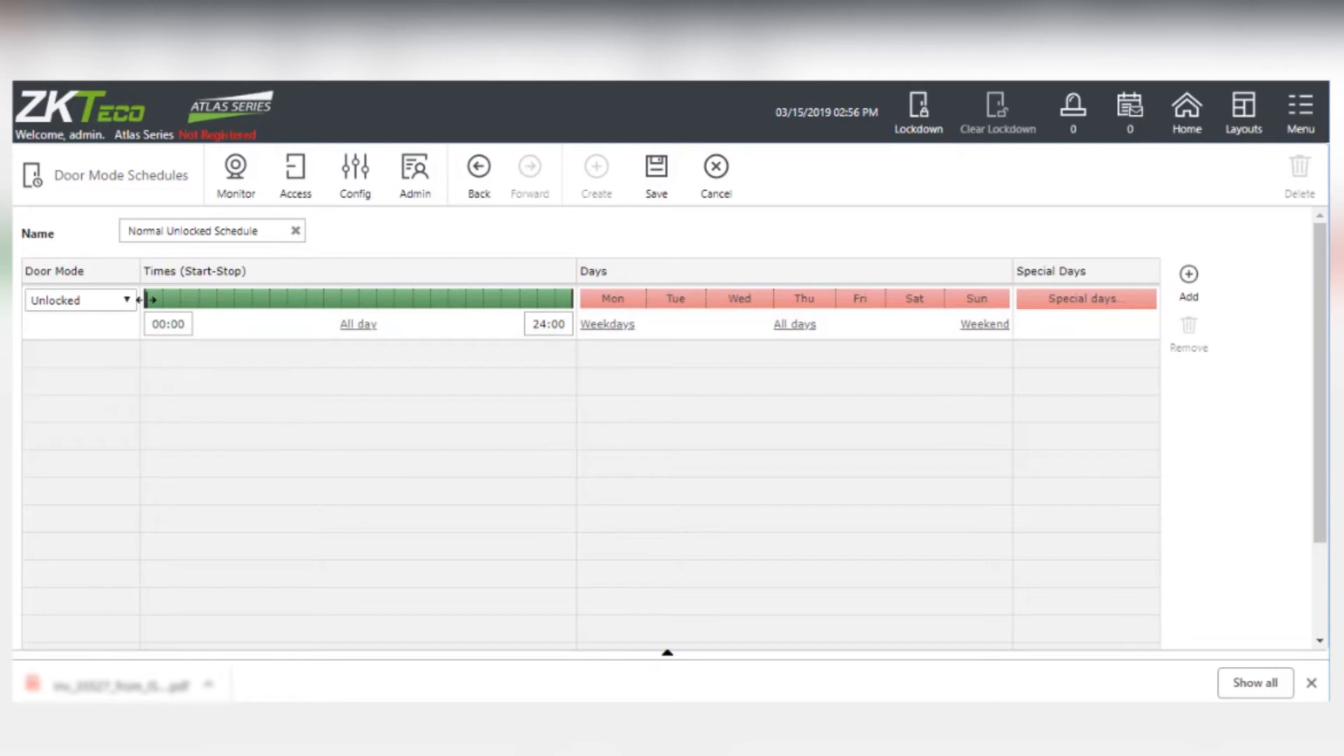
{"action": "left_click_drag", "start_coordinate": [152, 297], "coordinate": [238, 296]}
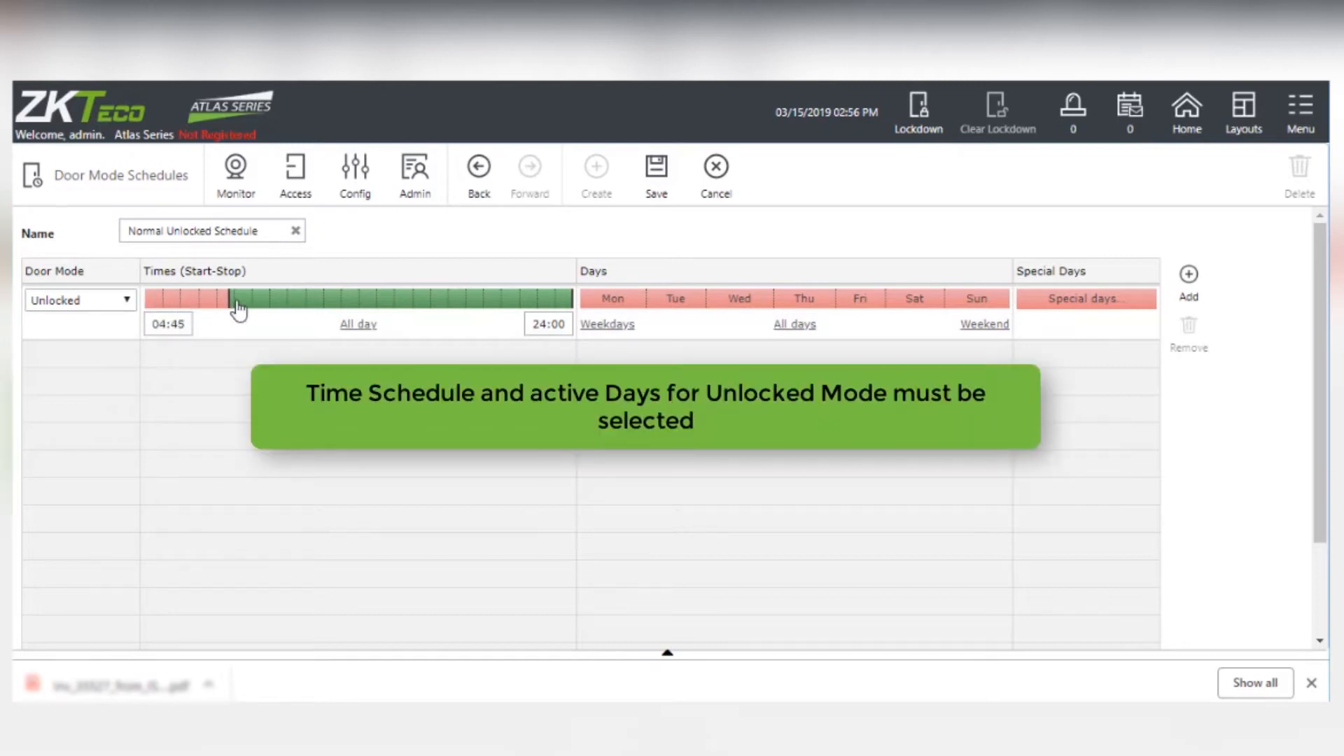
{"action": "left_click_drag", "start_coordinate": [238, 297], "coordinate": [273, 297]}
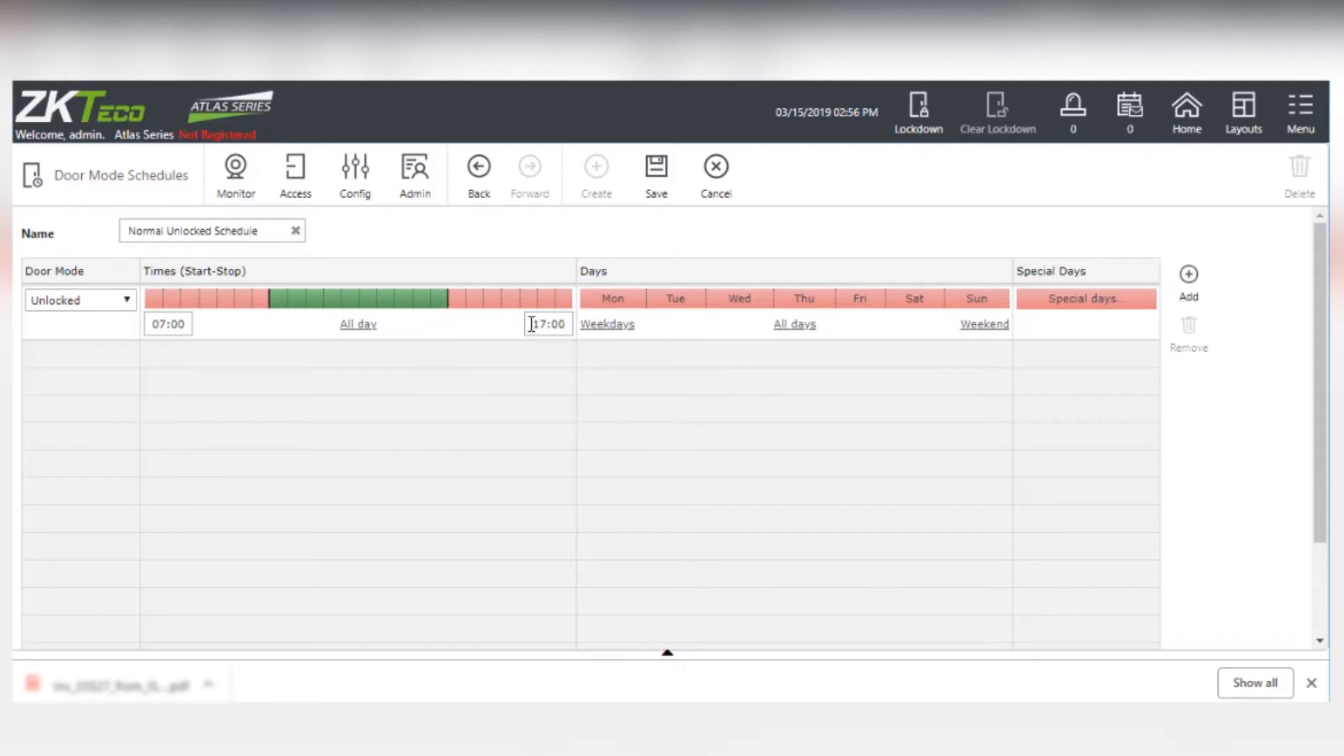
{"action": "mouse_move", "coordinate": [607, 335]}
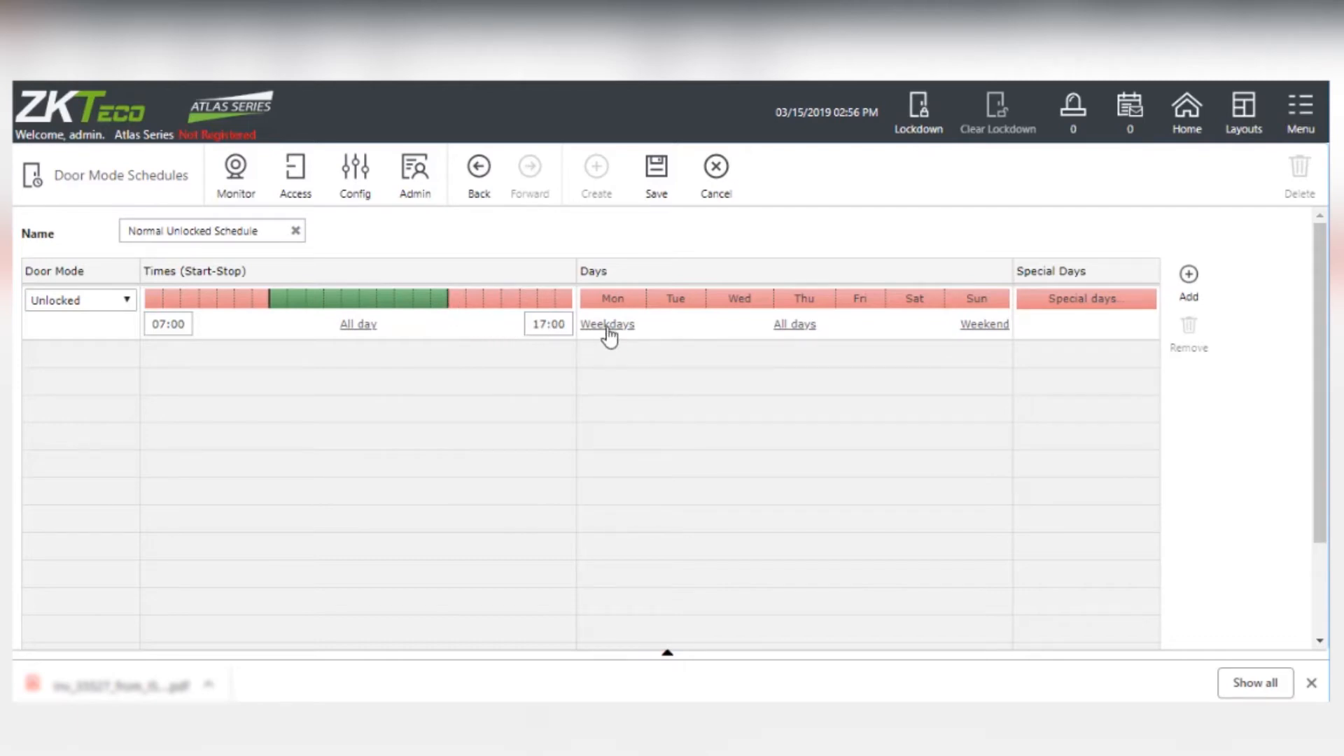
Apply the Unlocked mode to weekdays and save the schedule.
{"action": "left_click", "coordinate": [607, 323]}
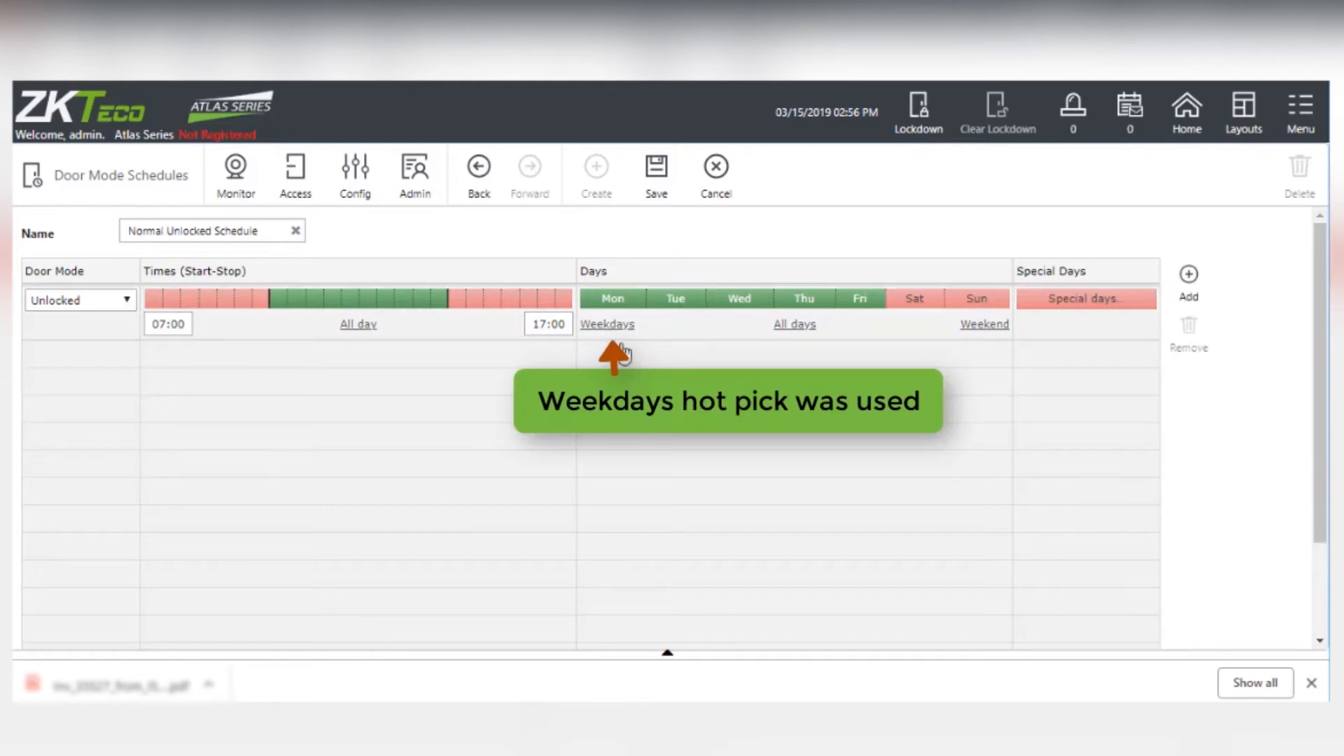
{"action": "mouse_move", "coordinate": [678, 364]}
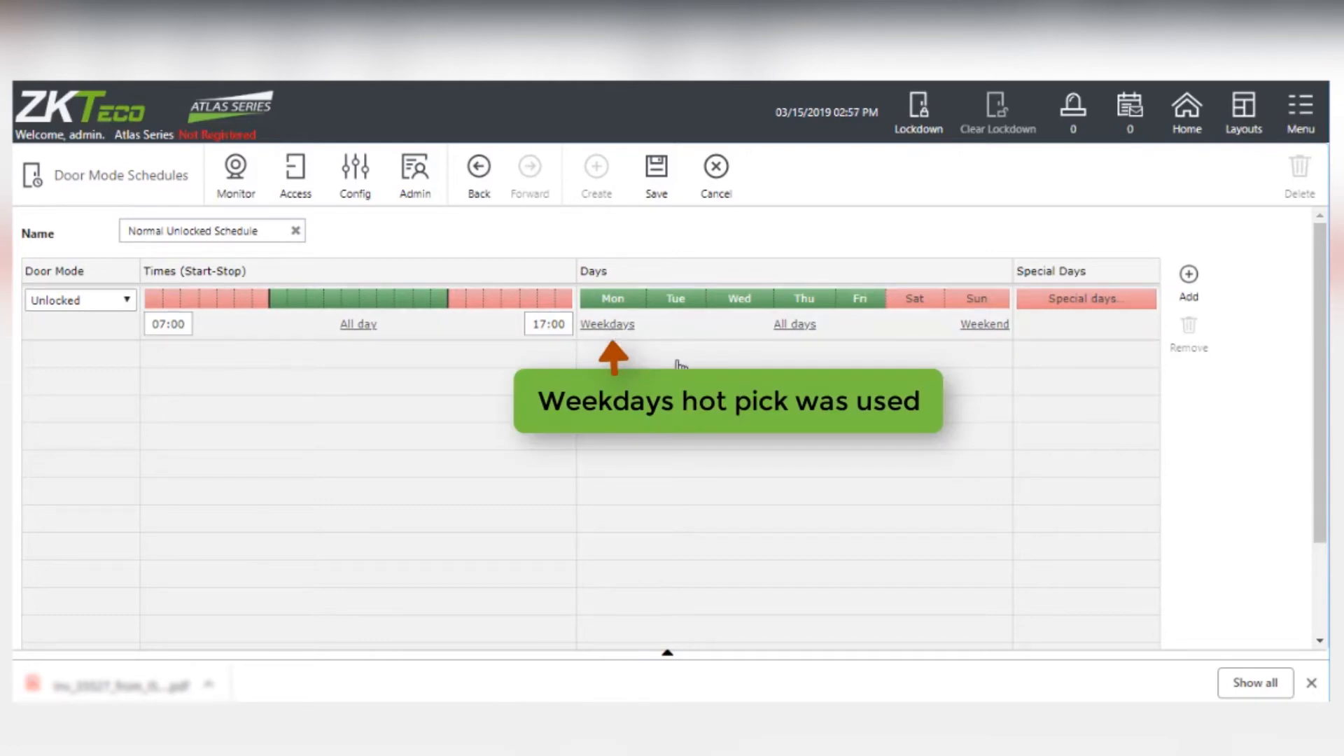
{"action": "left_click", "coordinate": [656, 165]}
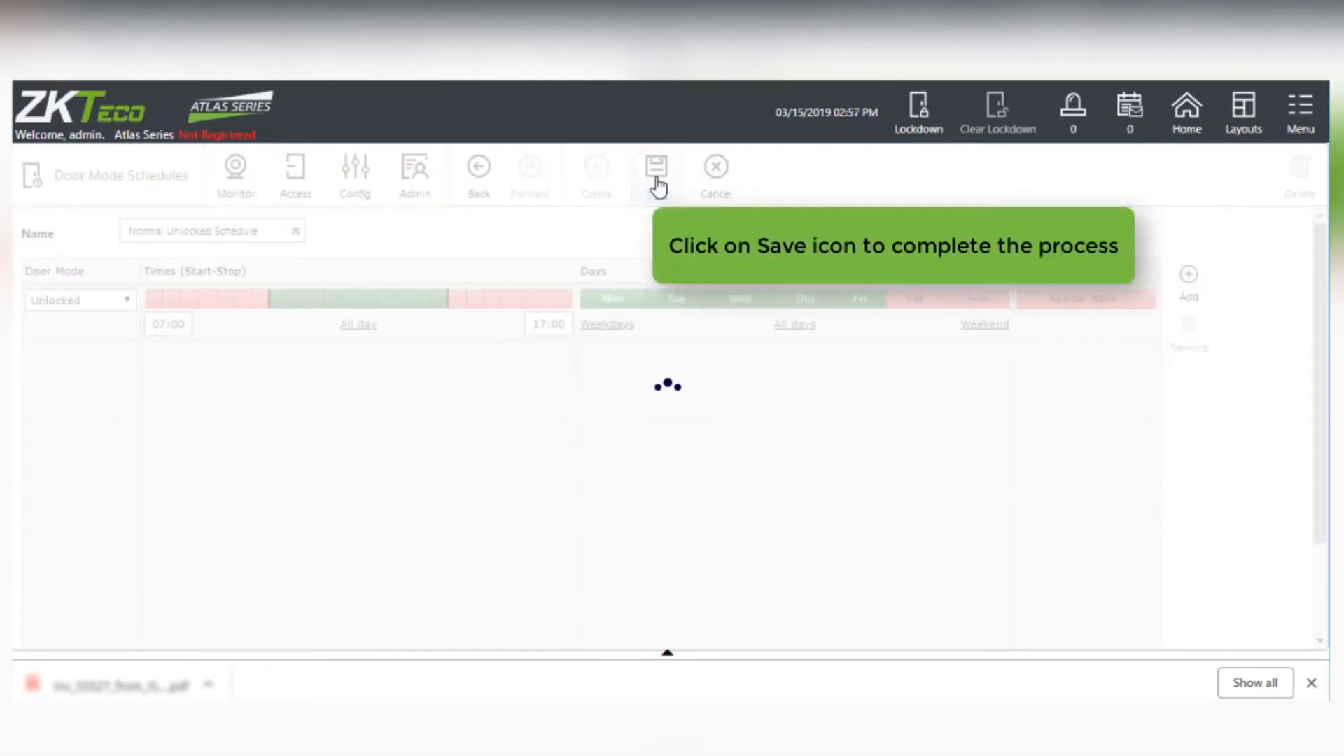
Confirm Normal Unlocked Schedule is saved and start another new schedule.
{"action": "left_click", "coordinate": [655, 164]}
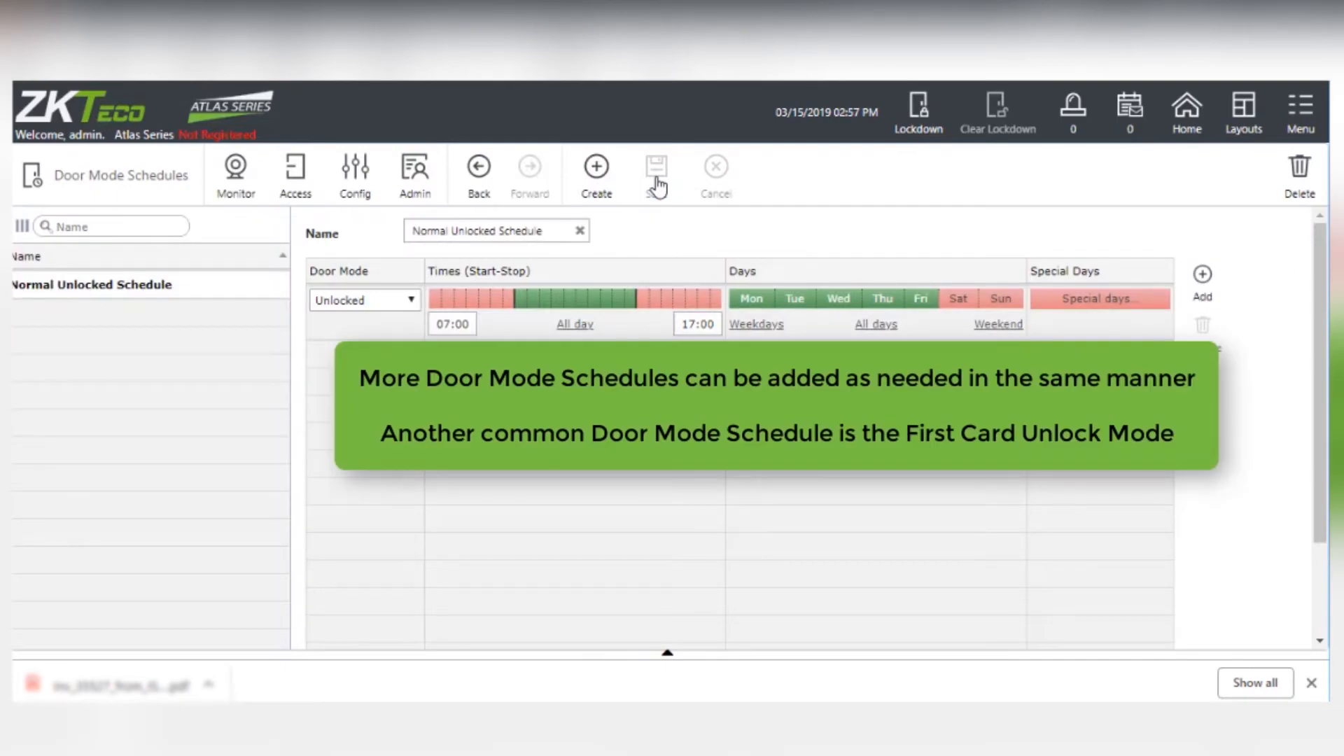
{"action": "mouse_move", "coordinate": [657, 189]}
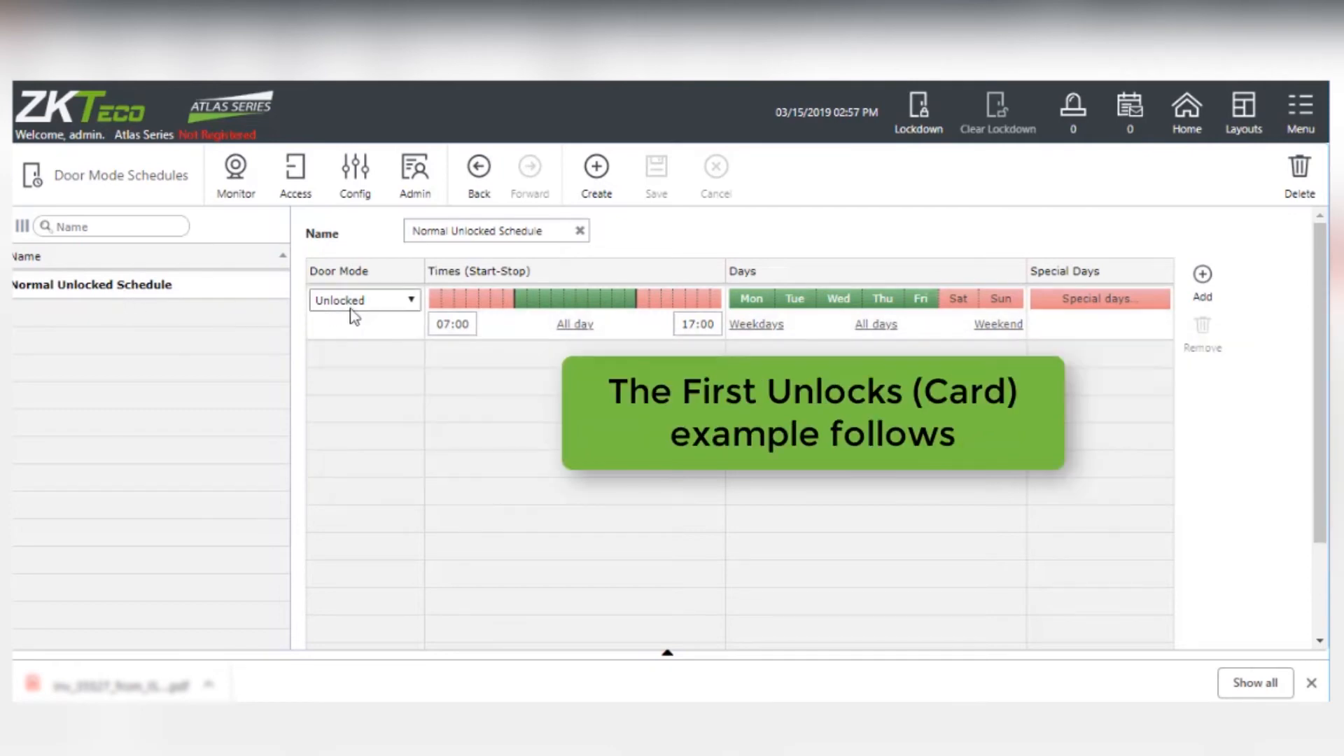
{"action": "mouse_move", "coordinate": [387, 324]}
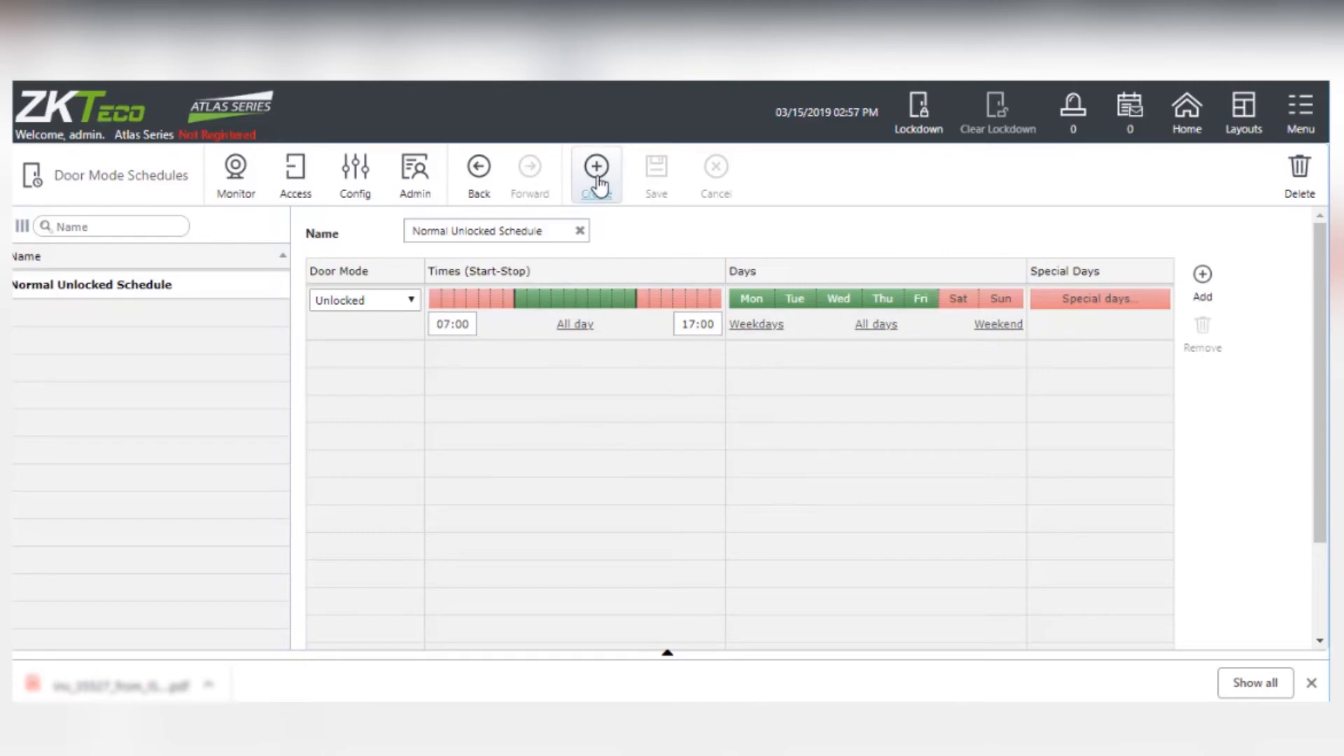
{"action": "left_click", "coordinate": [597, 165]}
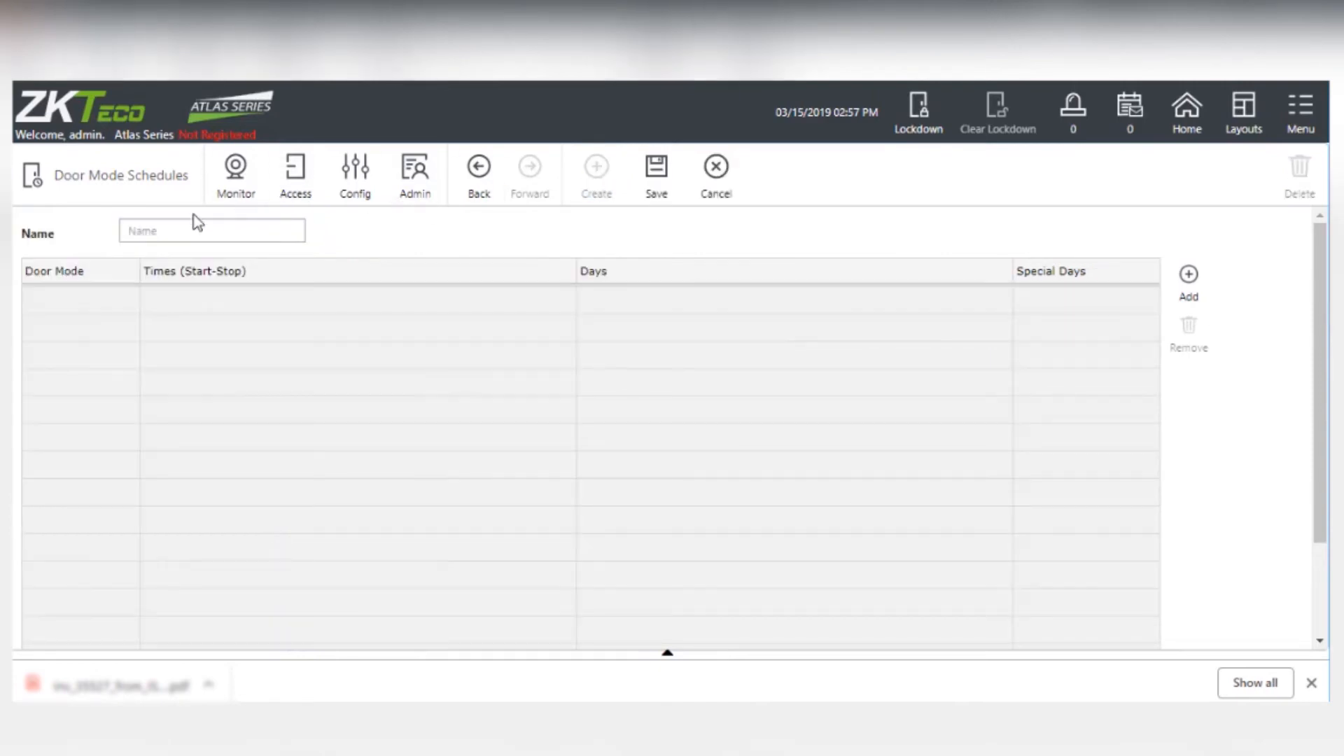
Name the schedule 'First Card In Schedule' and add a door mode row.
{"action": "type", "text": "First Card"}
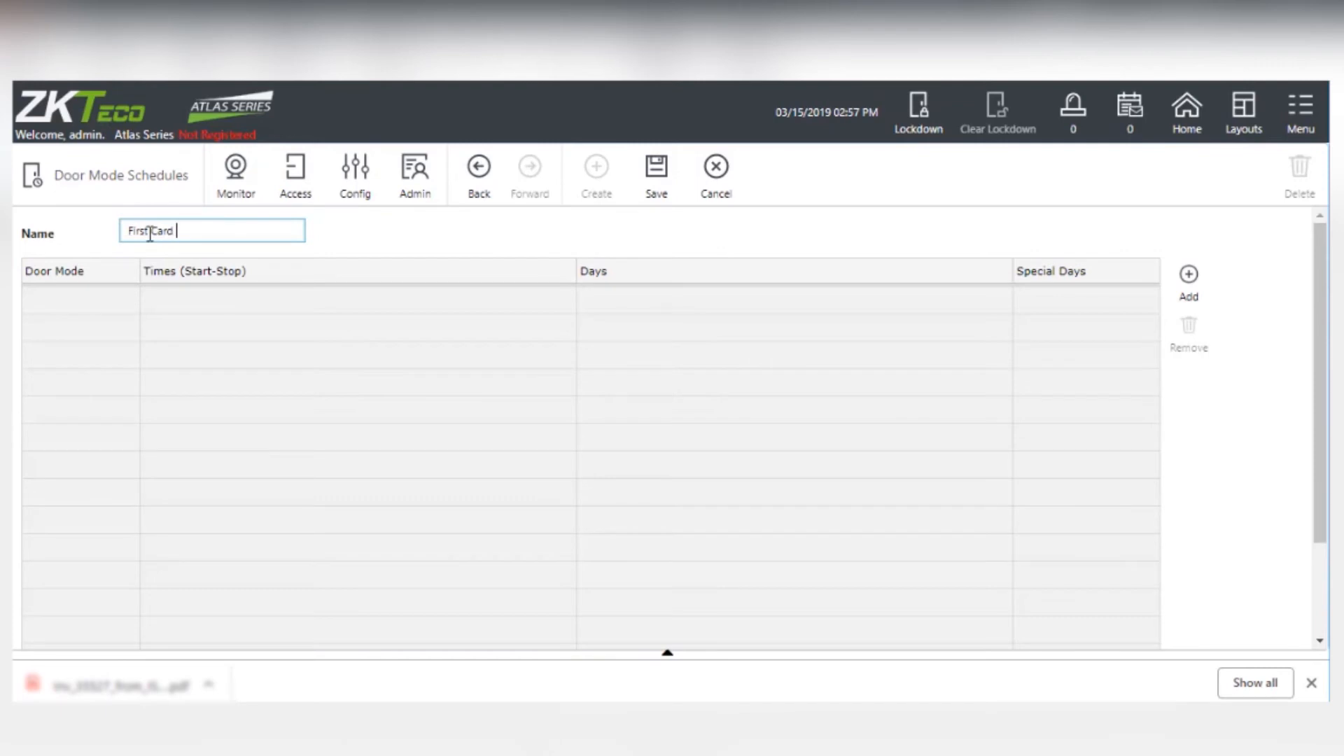
{"action": "type", "text": "In Schedule"}
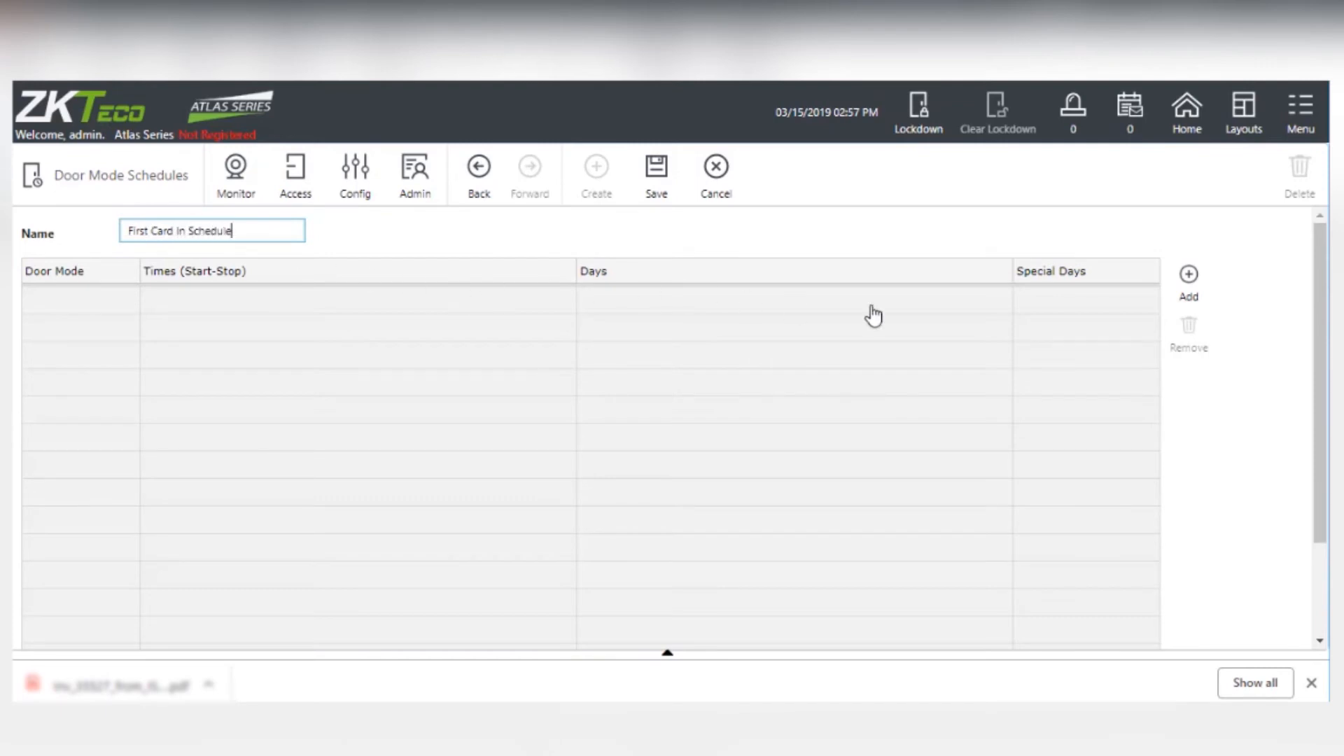
{"action": "left_click", "coordinate": [1189, 274]}
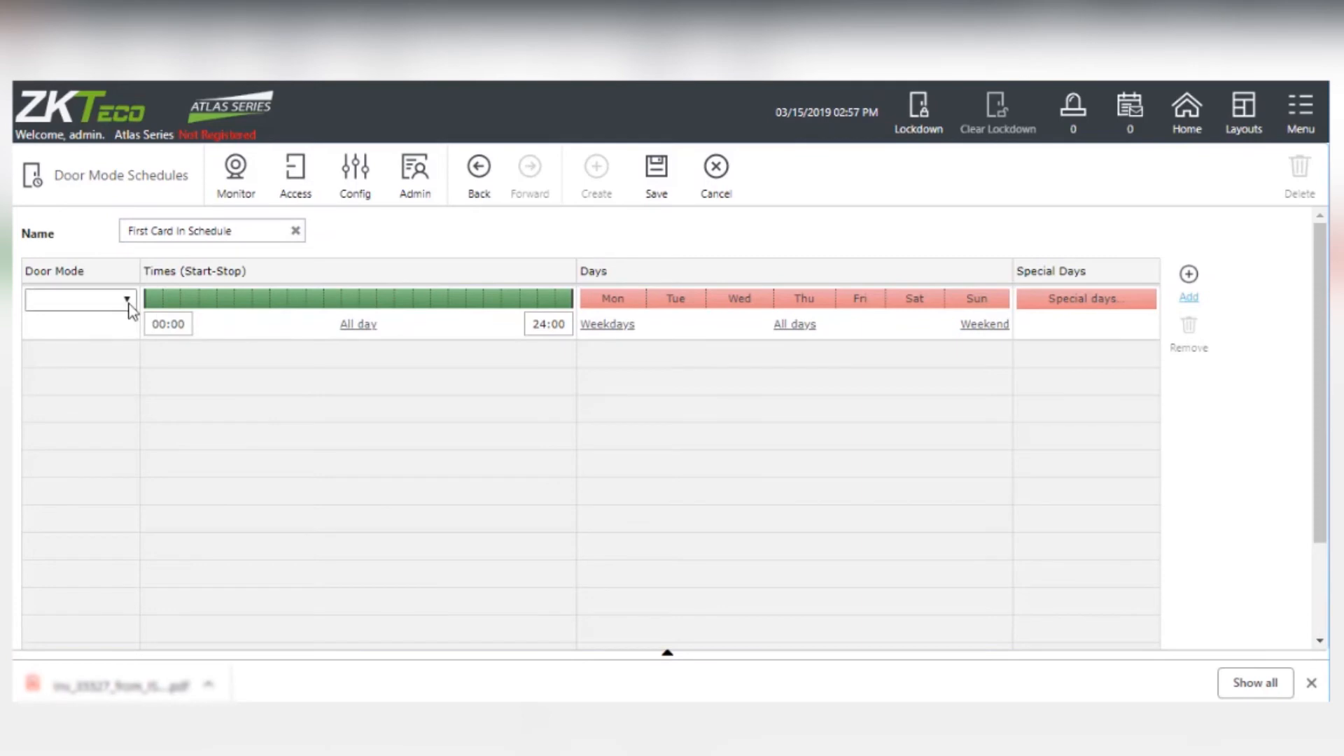
Set the row to Card Only (First Unlocks) from 08:00 to 16:00 on weekdays.
{"action": "left_click", "coordinate": [123, 300]}
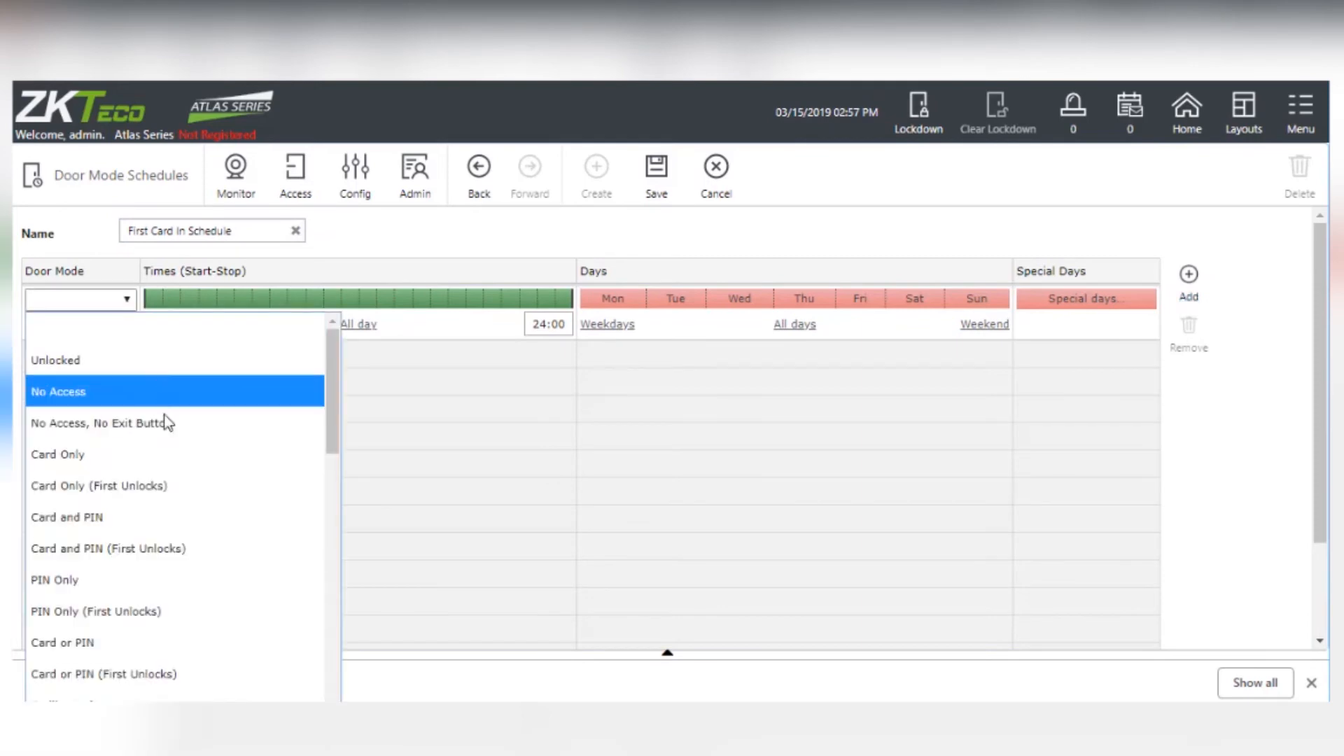
{"action": "left_click", "coordinate": [98, 485]}
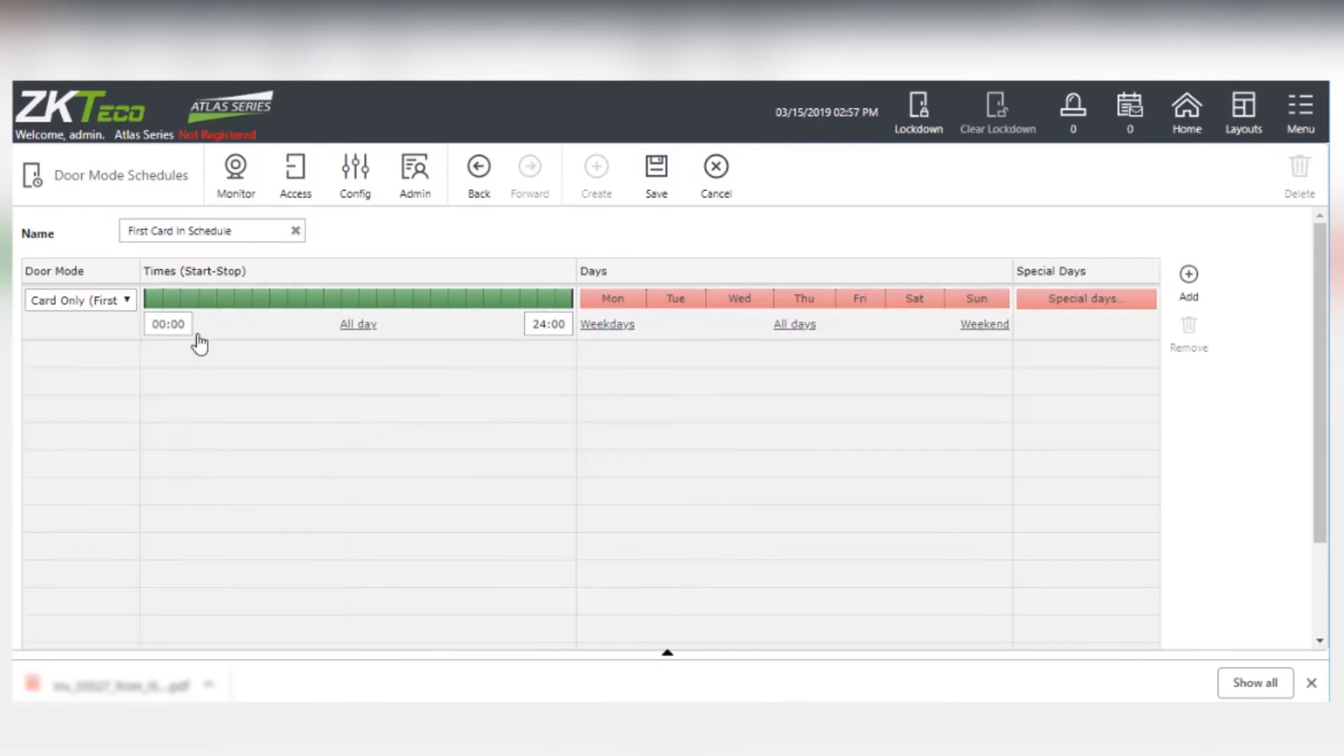
{"action": "left_click", "coordinate": [167, 323]}
{"action": "type", "text": "8"}
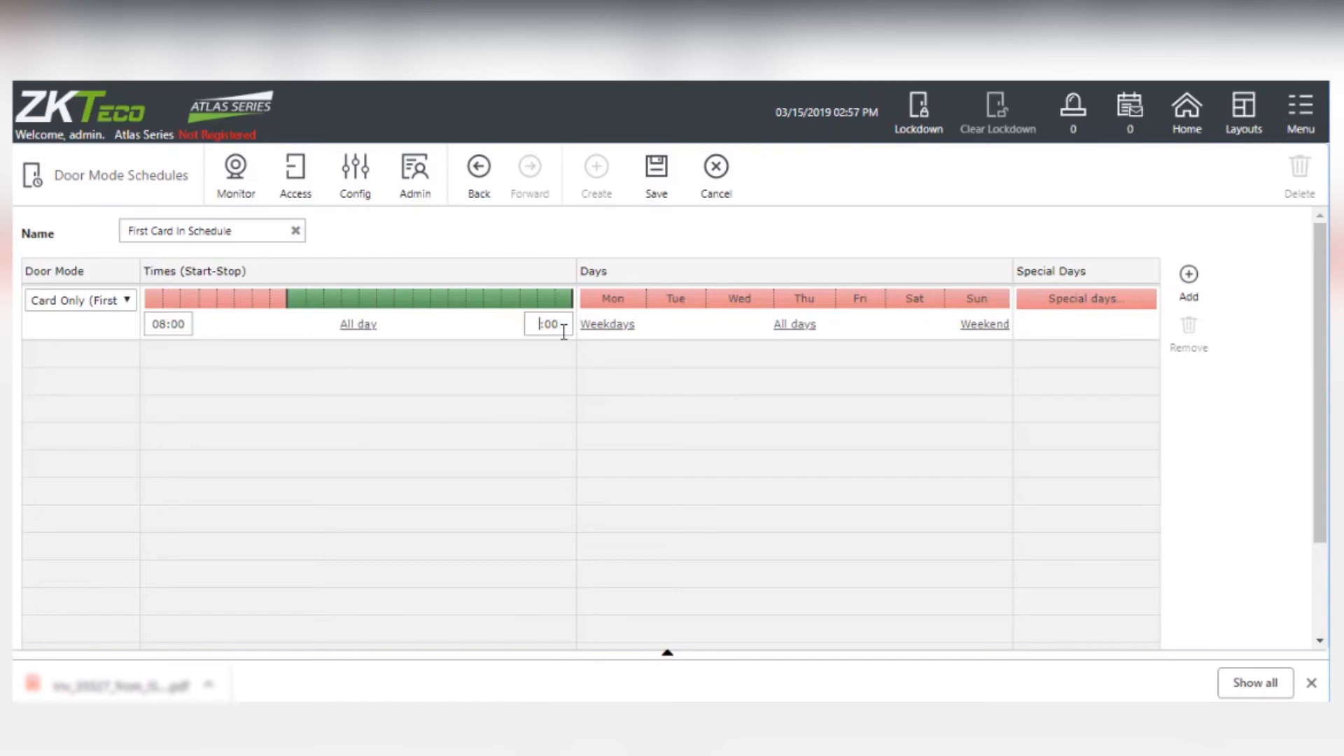
{"action": "type", "text": "16:00"}
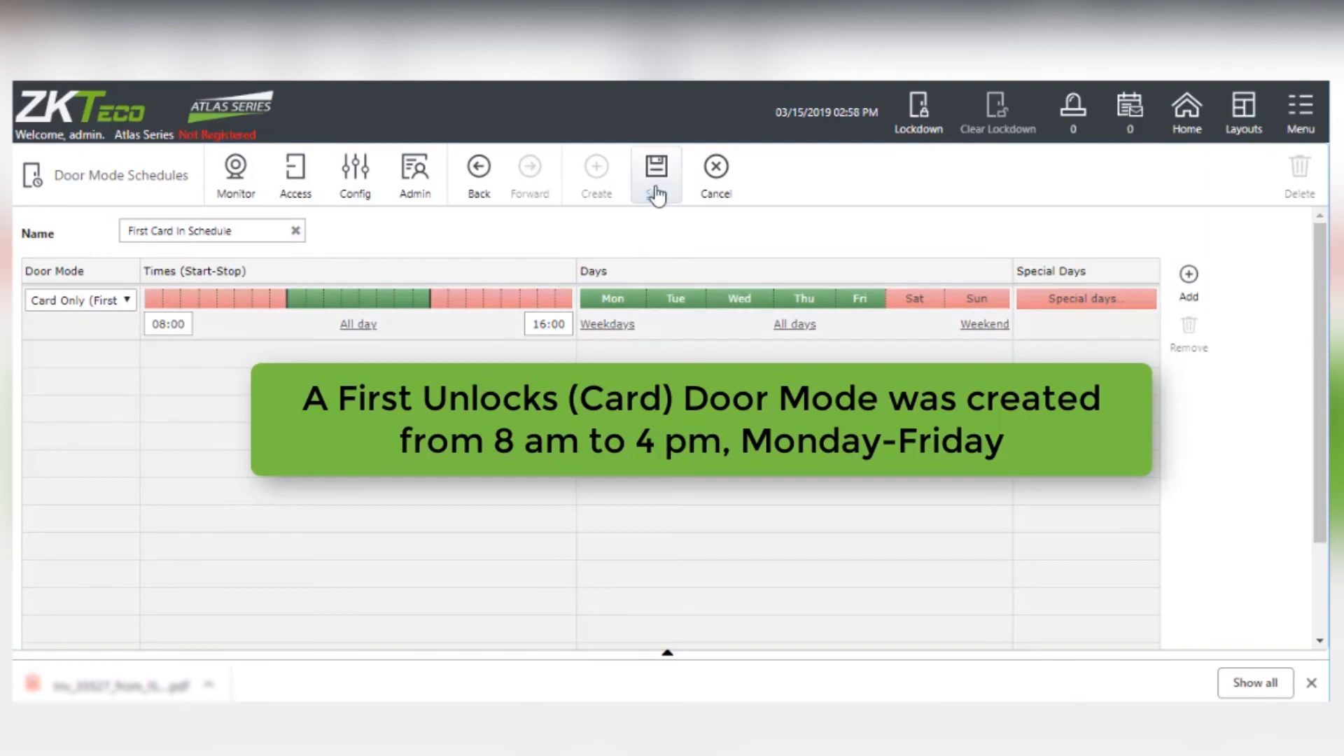
Save First Card In Schedule and view the Normal Unlocked Schedule settings.
{"action": "left_click", "coordinate": [655, 165]}
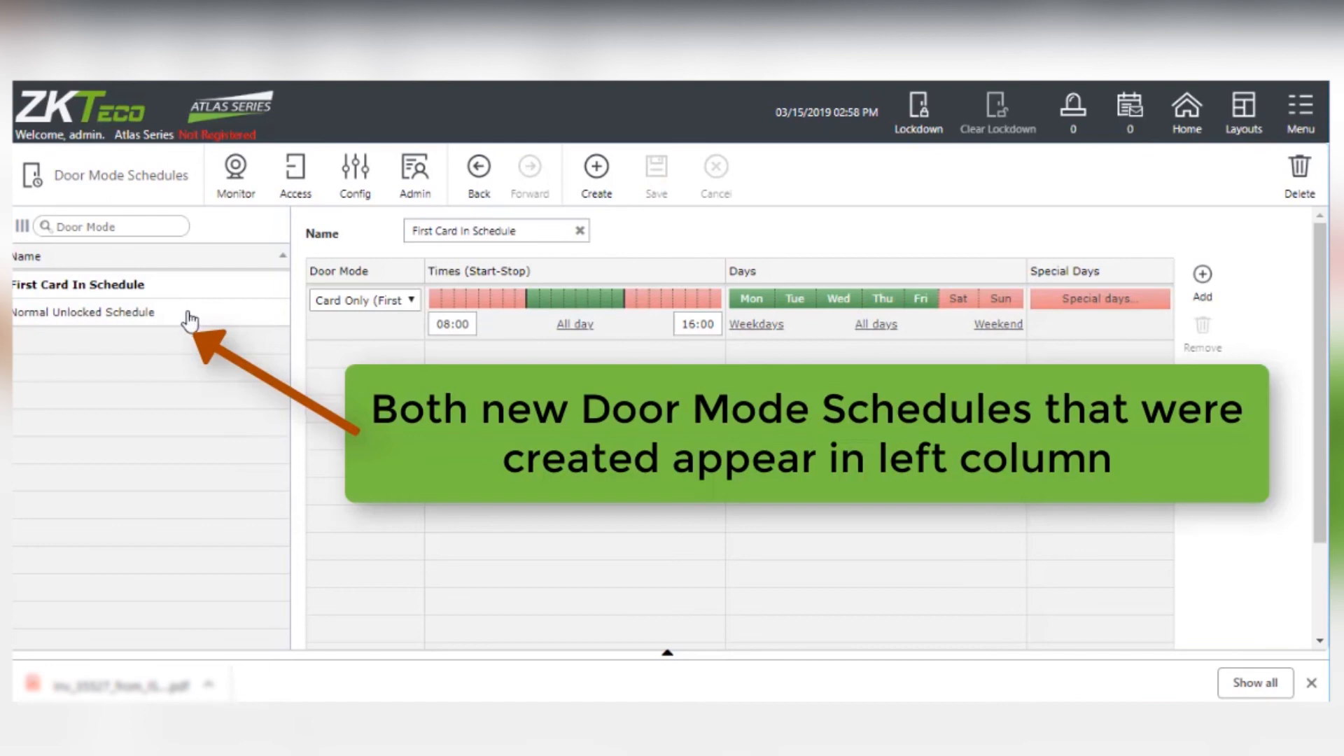
{"action": "left_click", "coordinate": [83, 312]}
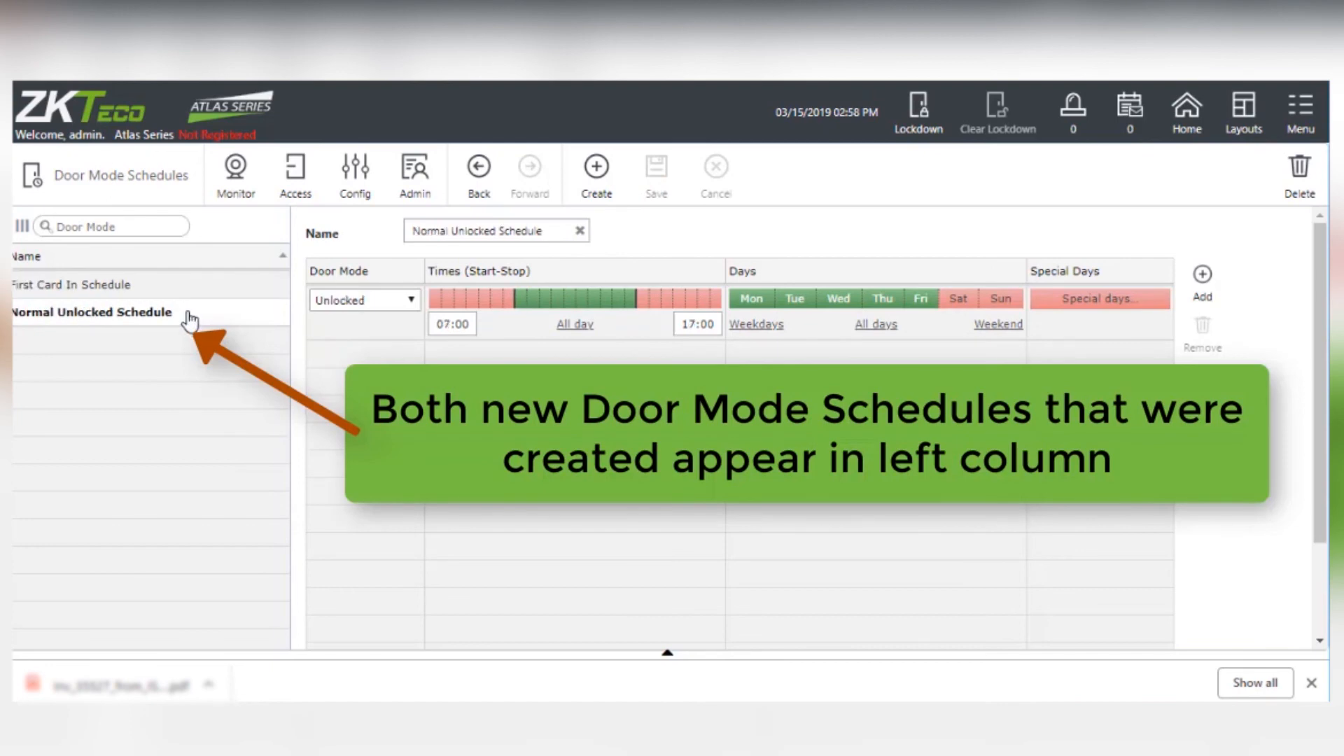